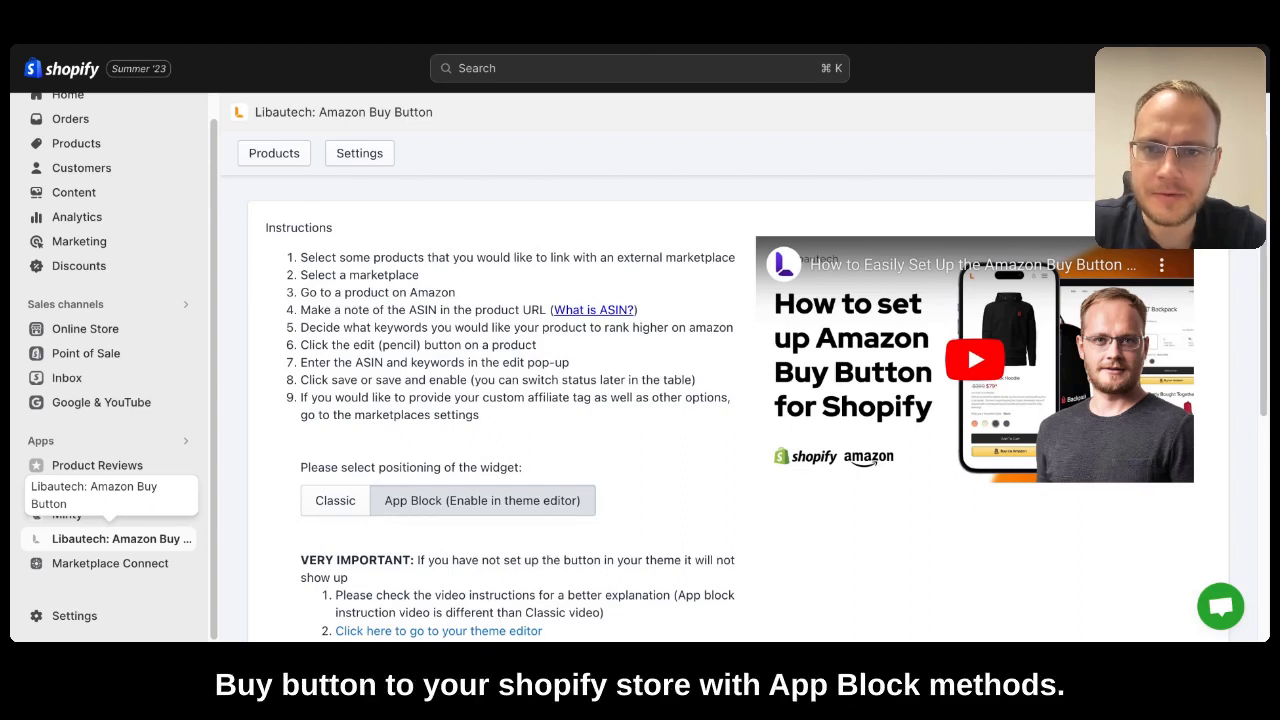
- Scroll down the app page and open the product picker to choose Olive and Walnut
scroll(down, 3)
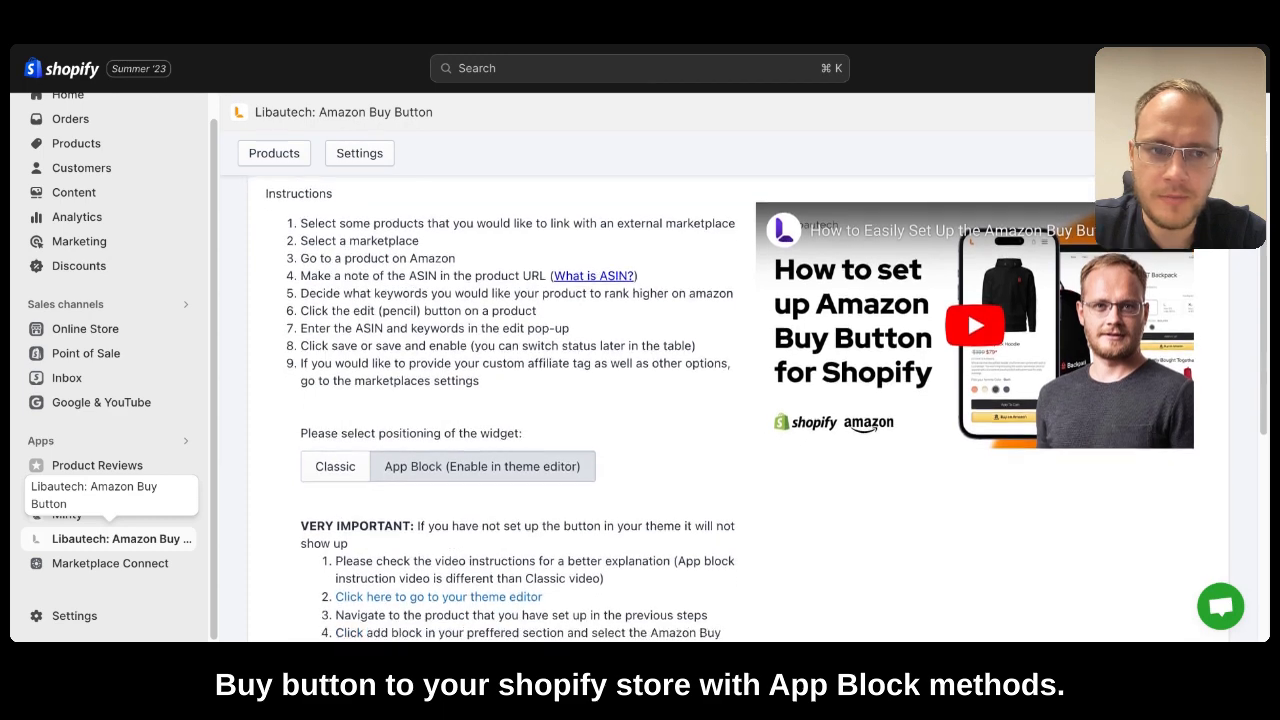
scroll(down, 3)
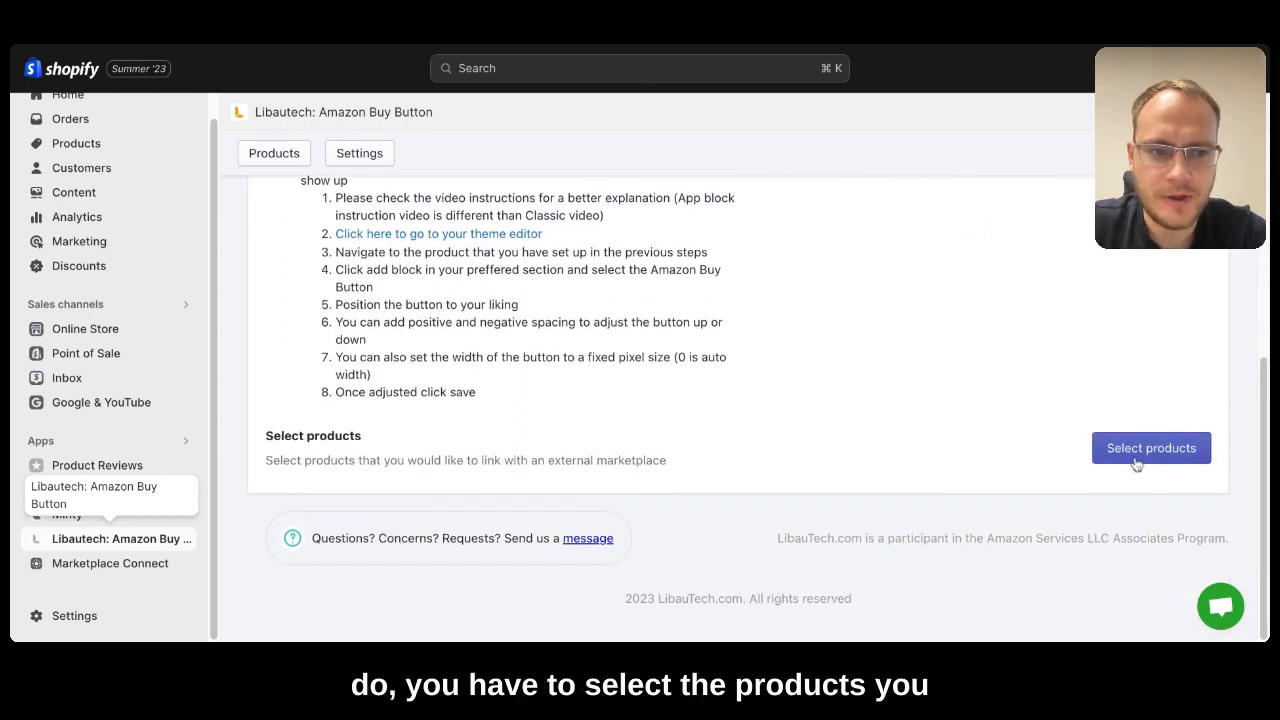
click(1151, 447)
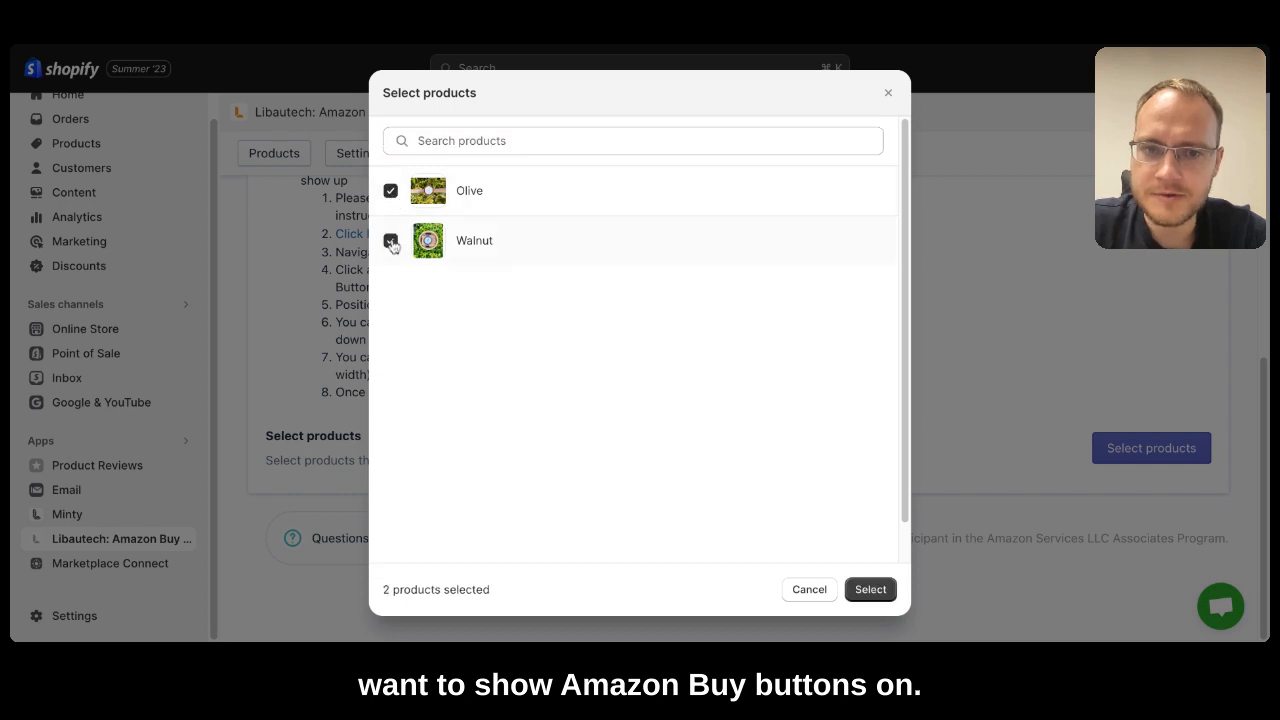
- Add Olive and Walnut to the app's list and review the marketplace options, keeping amazon.com
click(869, 589)
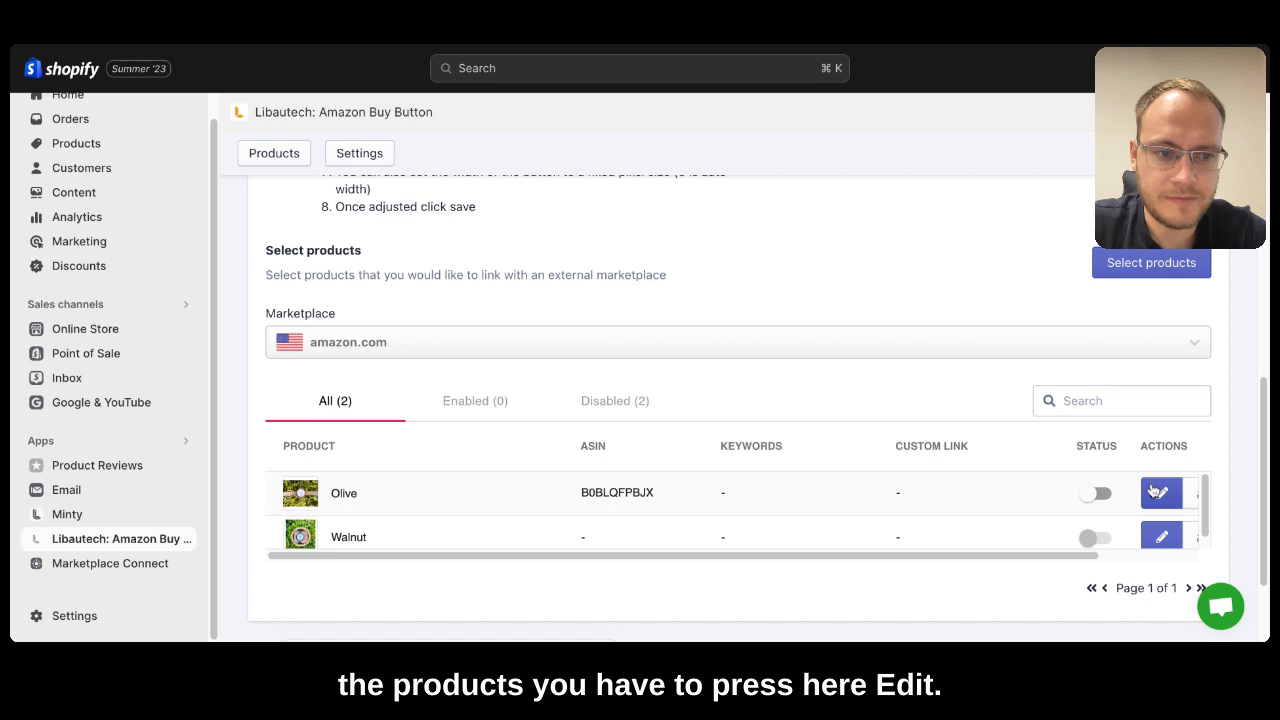
click(738, 342)
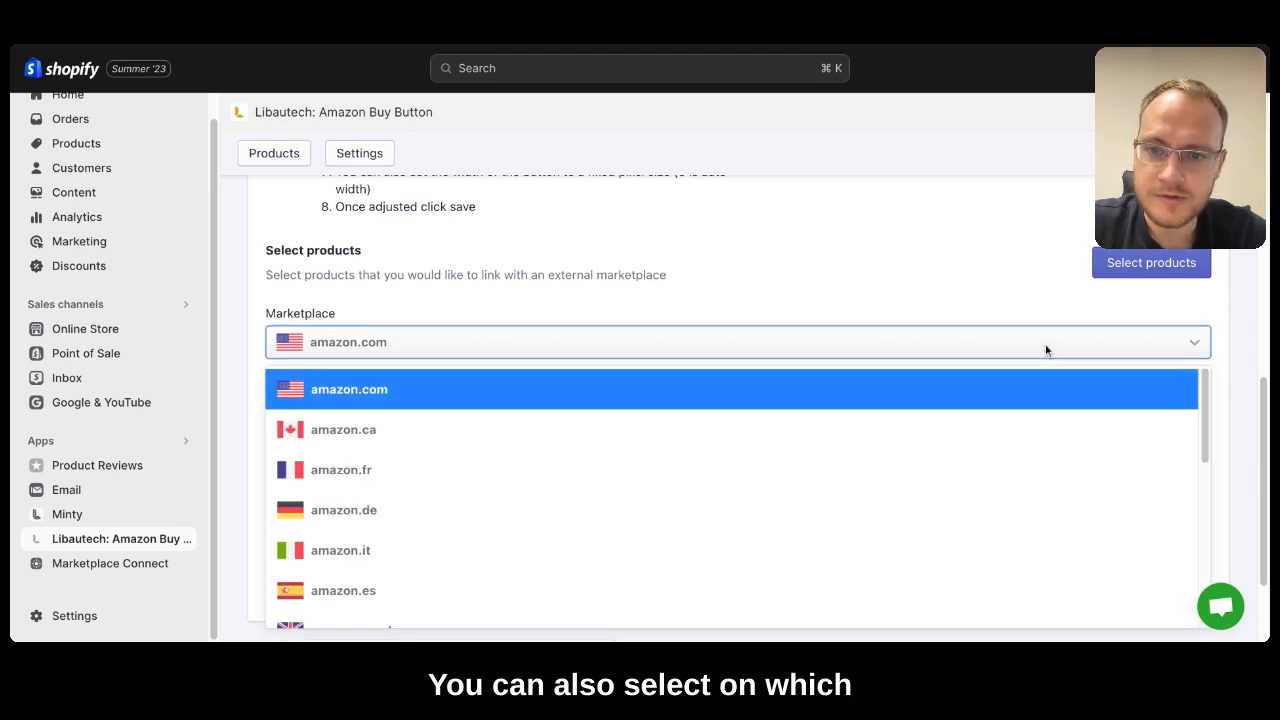
mouse_move(1028, 508)
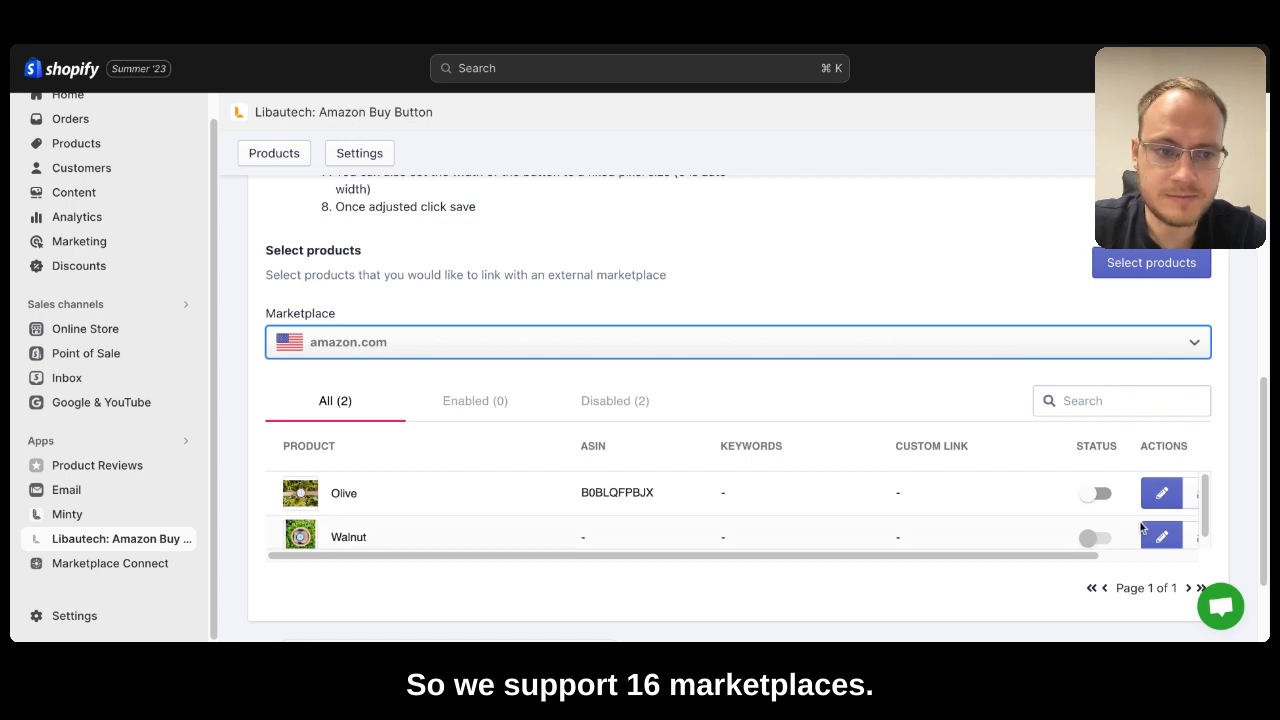
- Edit Olive's Amazon link with ASIN B0BLQFPBJX, then save and enable it
click(1161, 492)
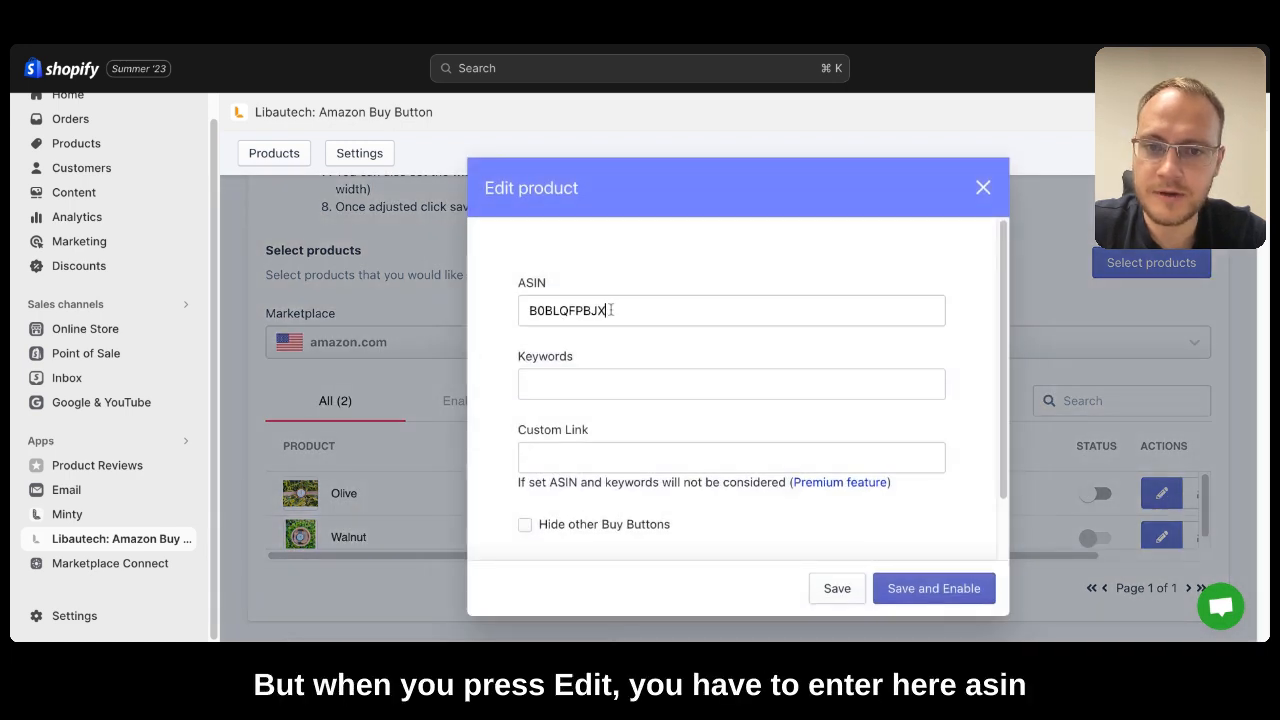
click(731, 384)
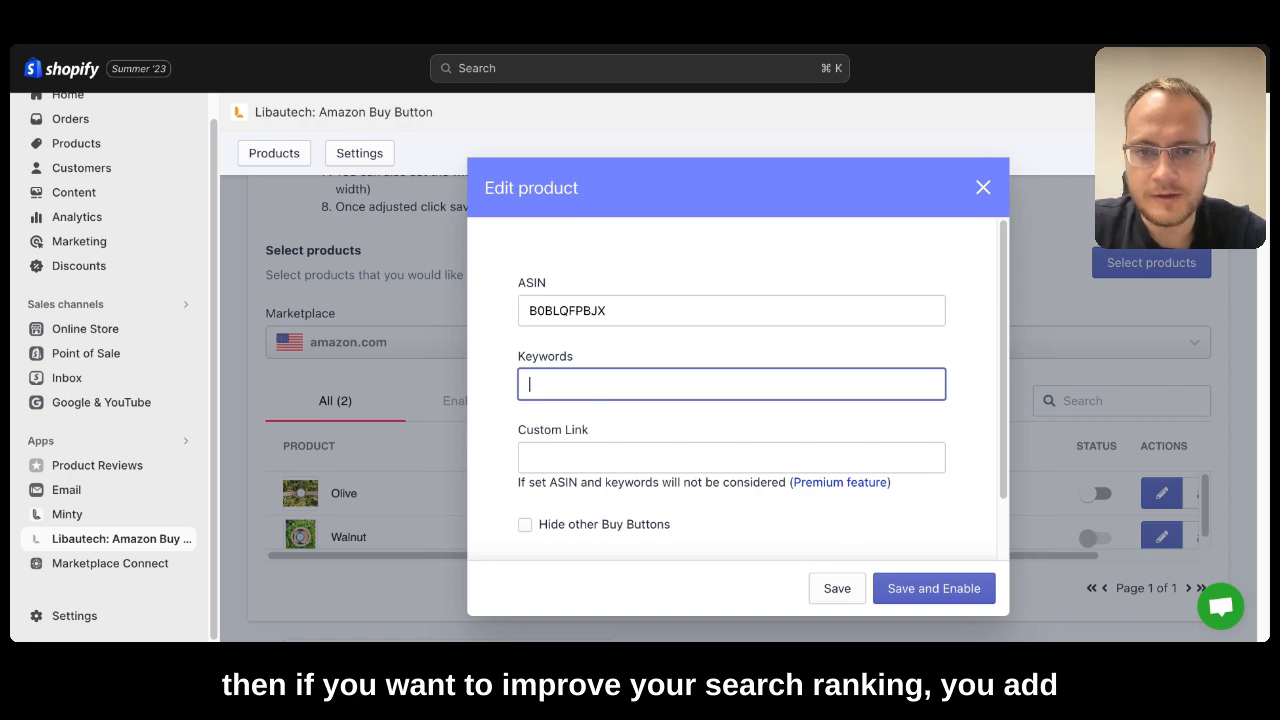
scroll(down, 3)
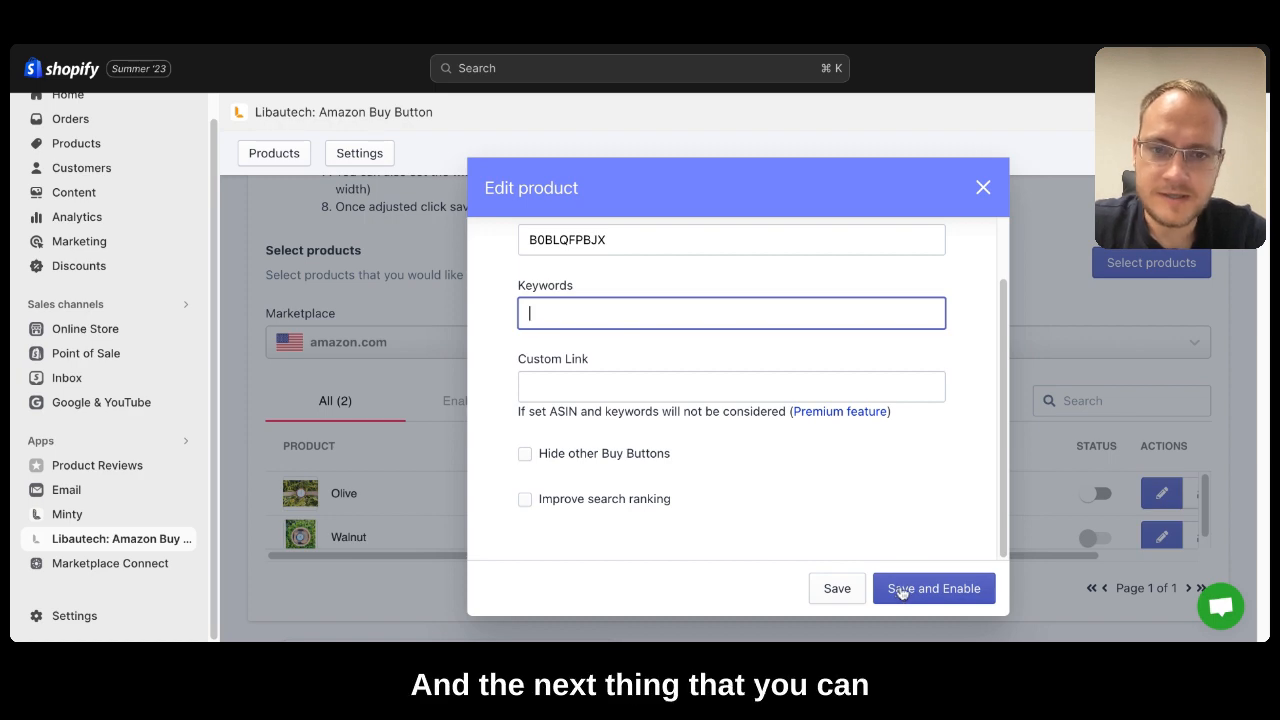
click(933, 588)
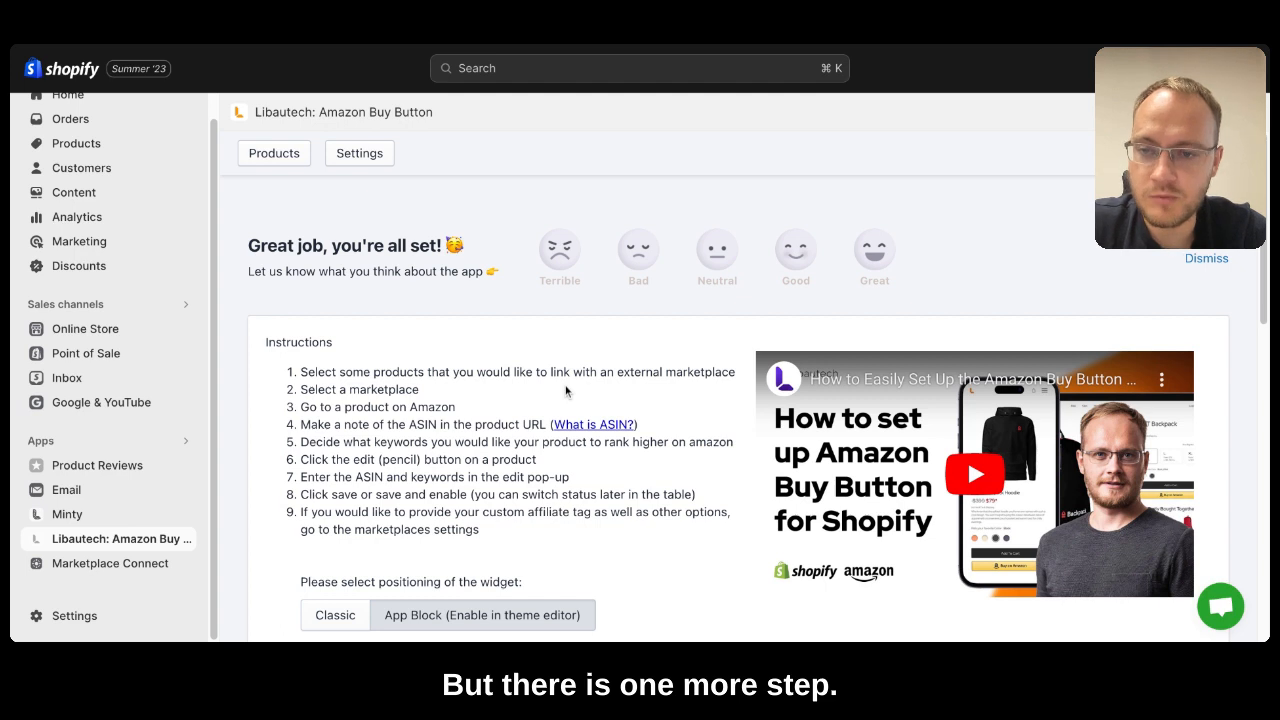
- Open the theme editor on the Products > Default product template previewing Olive
click(85, 328)
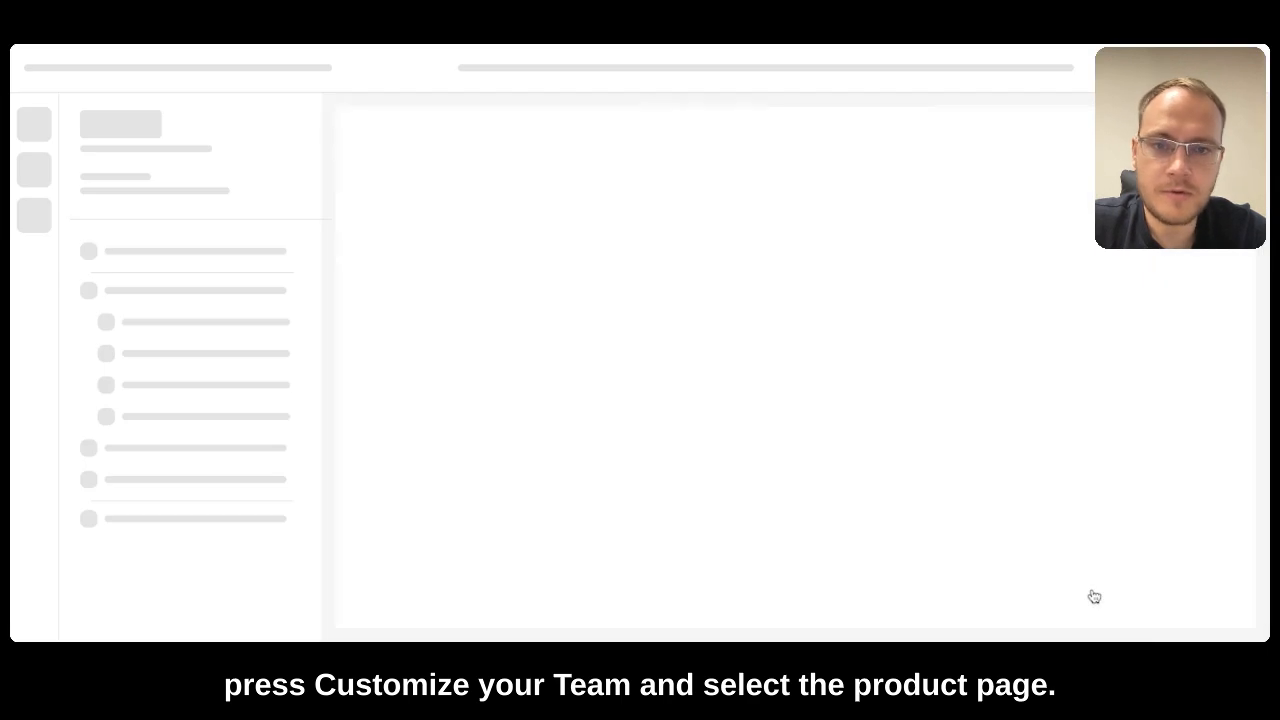
click(675, 68)
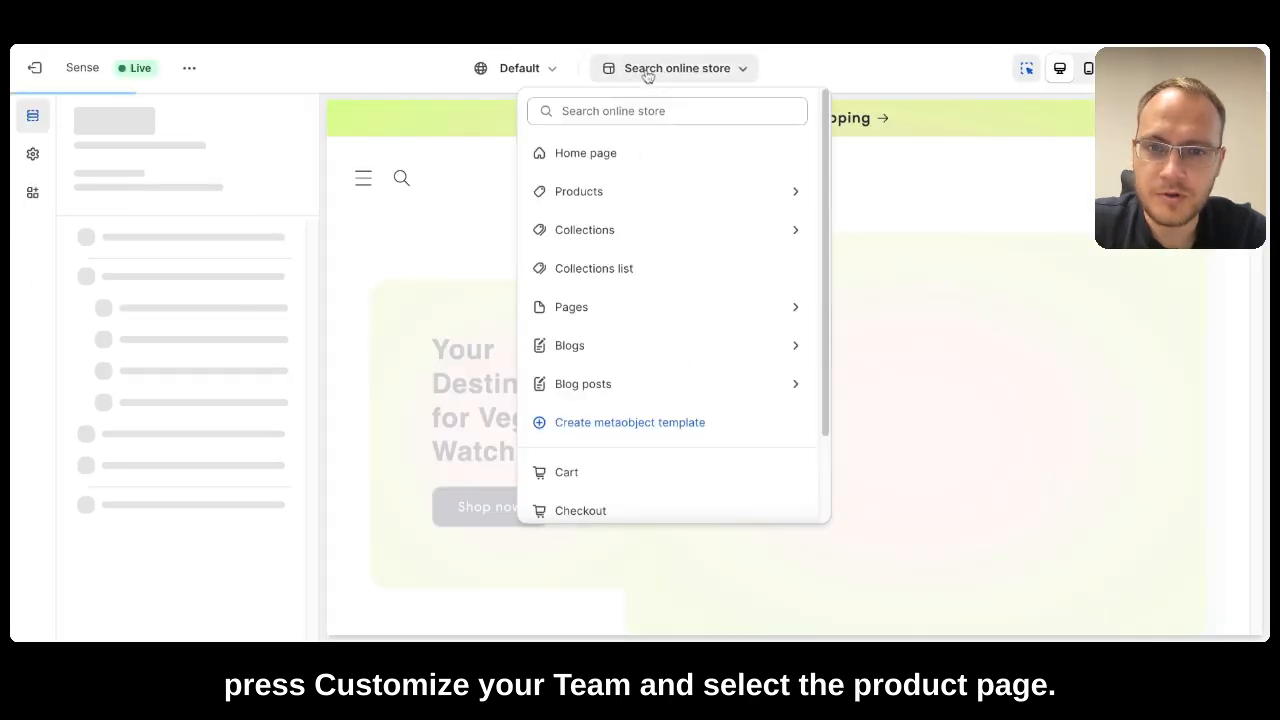
click(583, 153)
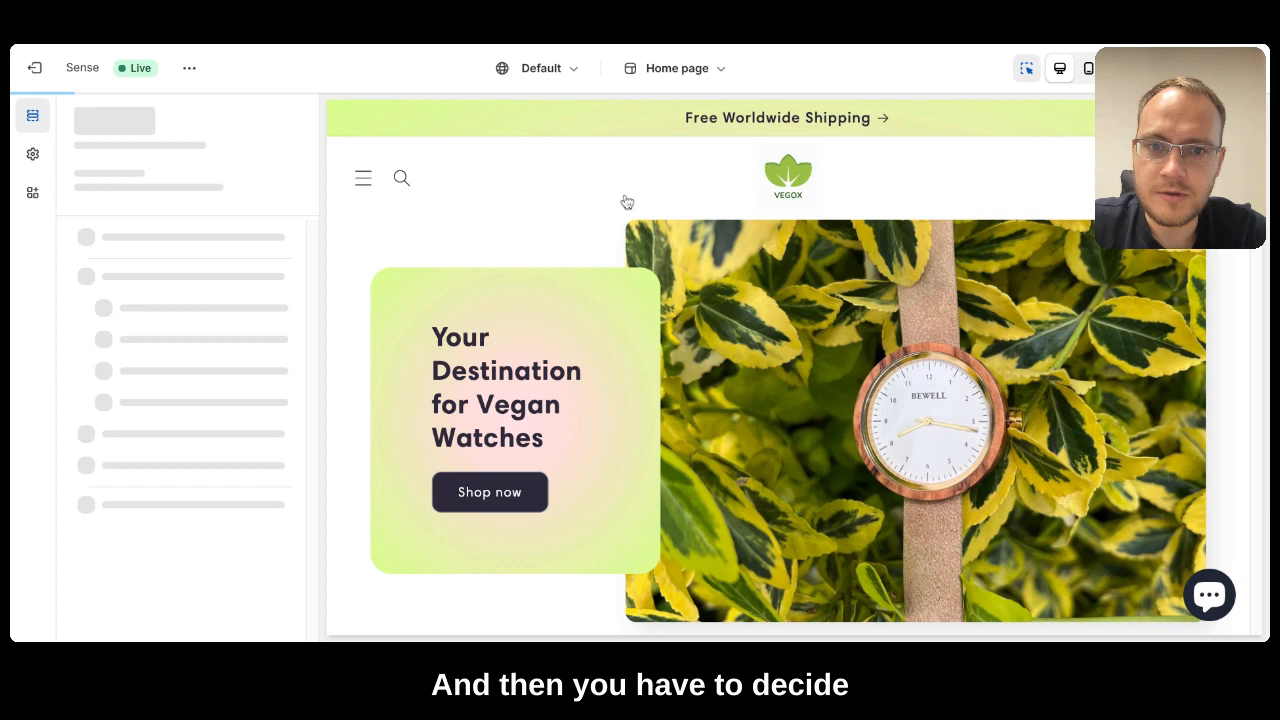
click(677, 68)
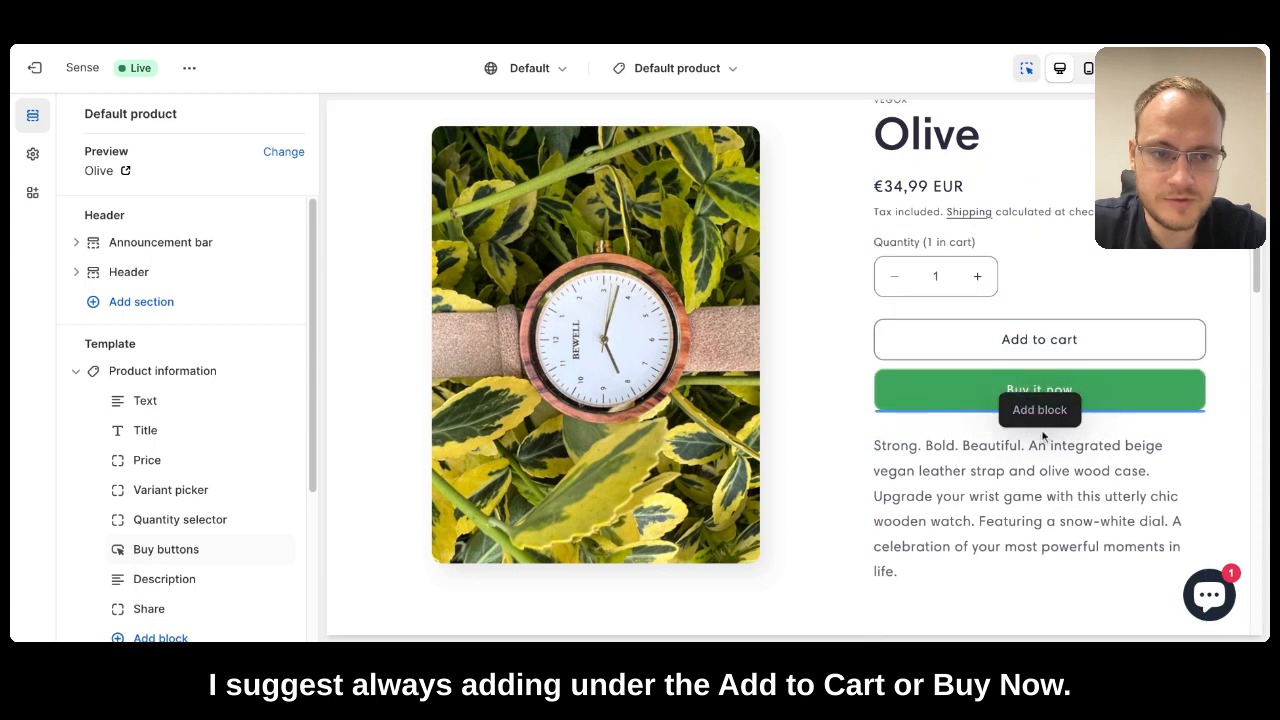
- Add the Amazon Button app block below Buy it now, save, and exit the editor
click(1039, 410)
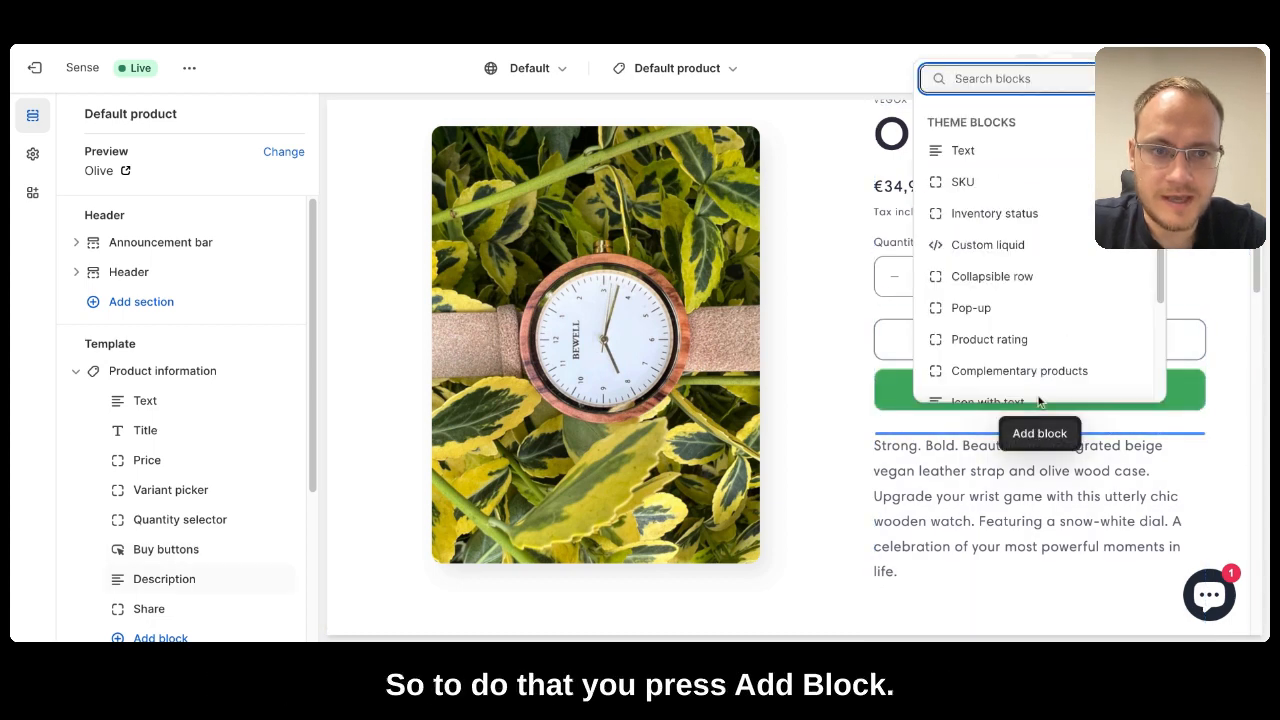
scroll(down, 3)
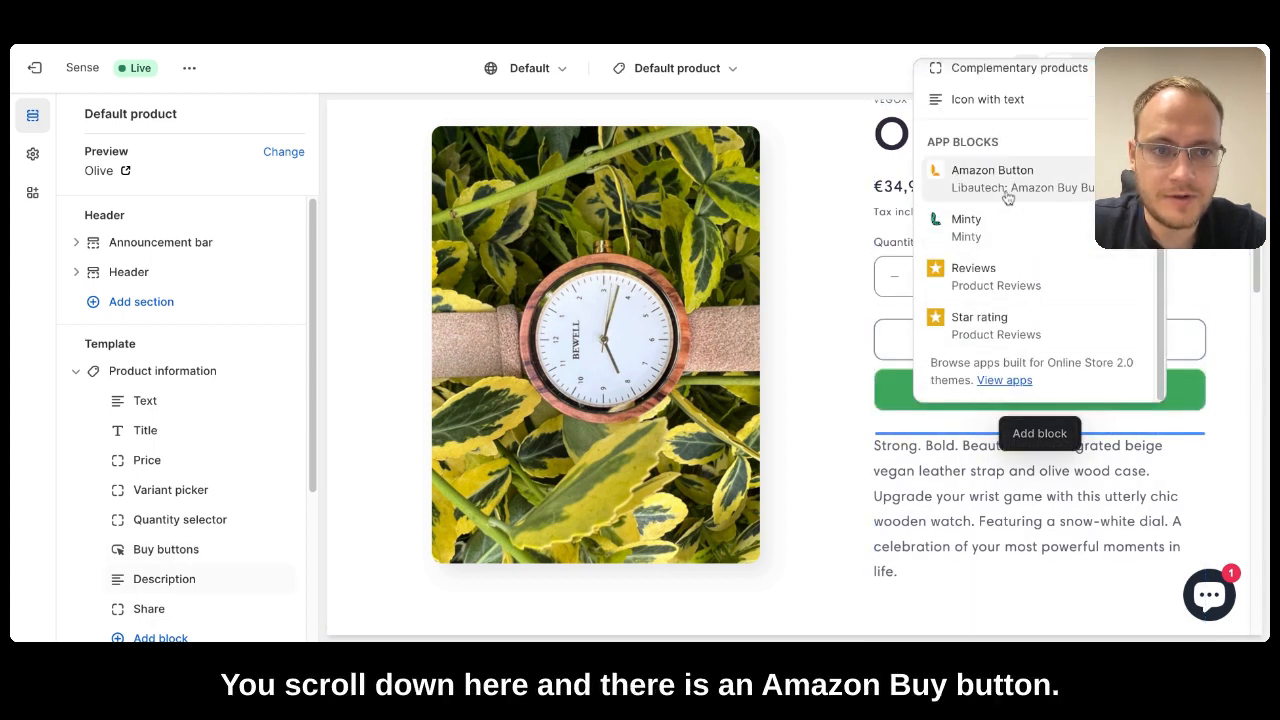
click(992, 170)
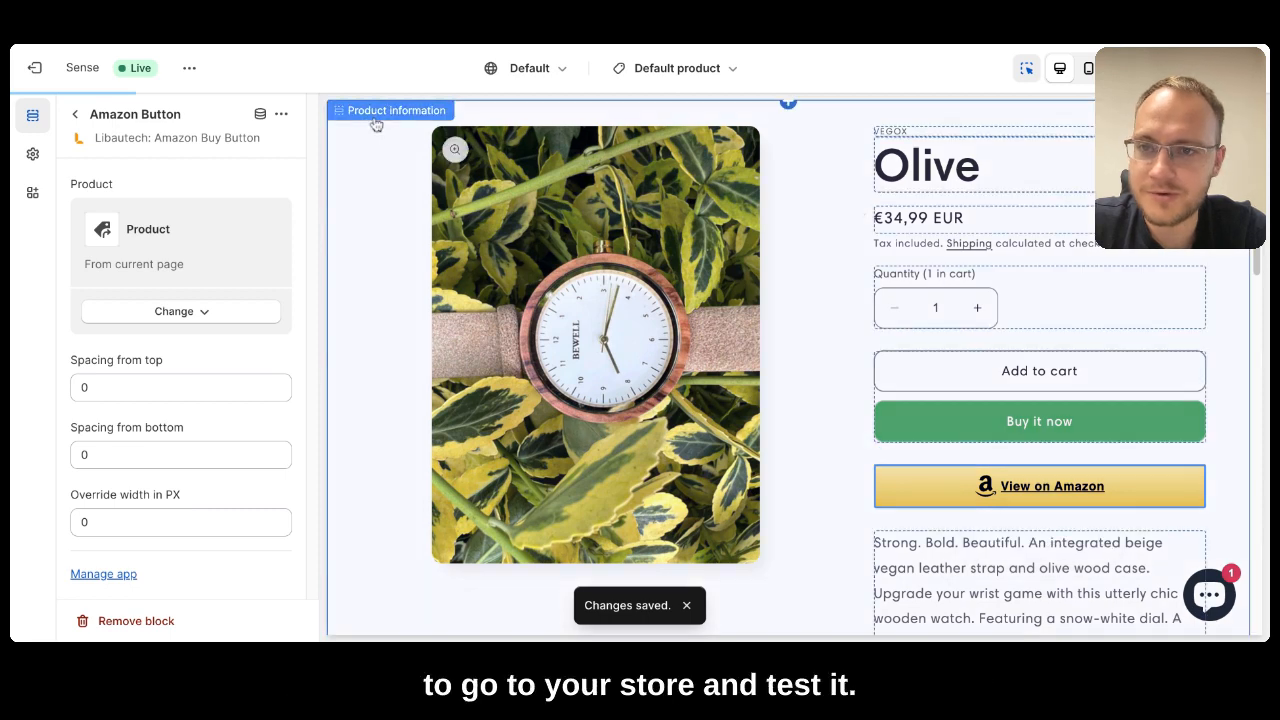
click(1039, 486)
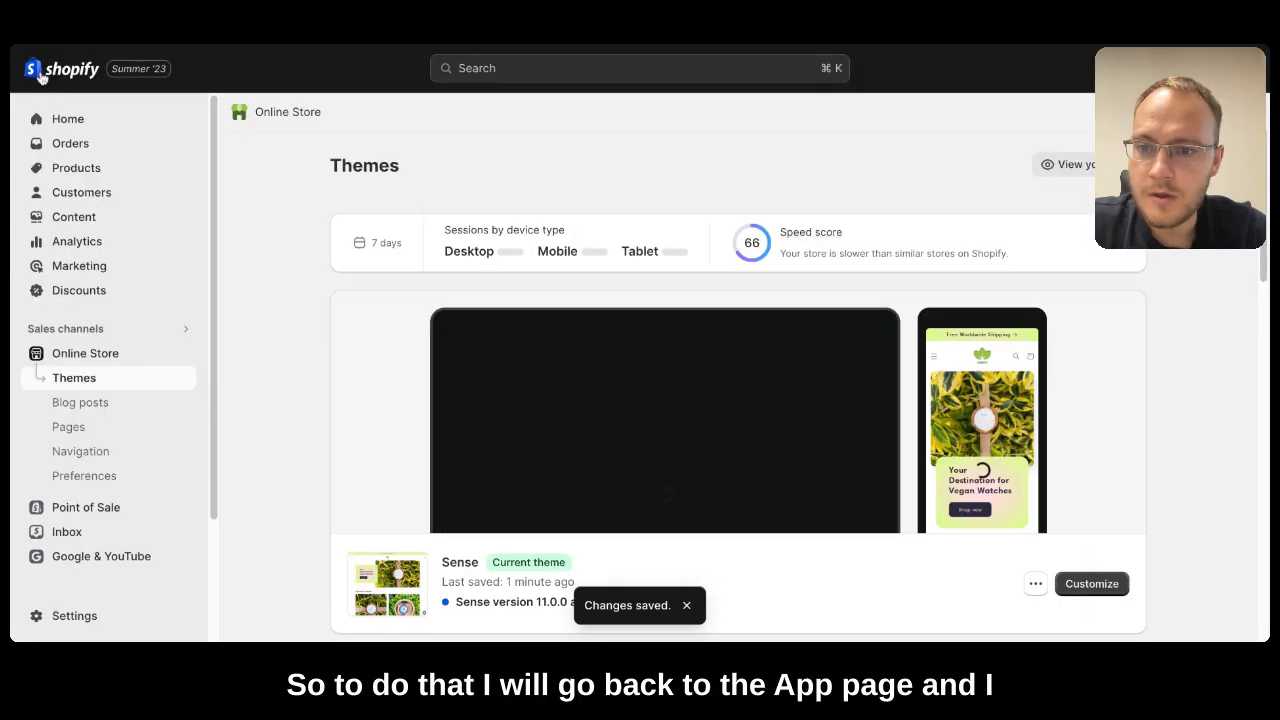
- Open the Amazon Buy Button app's Settings and edit the amazon_com marketplace button
click(121, 538)
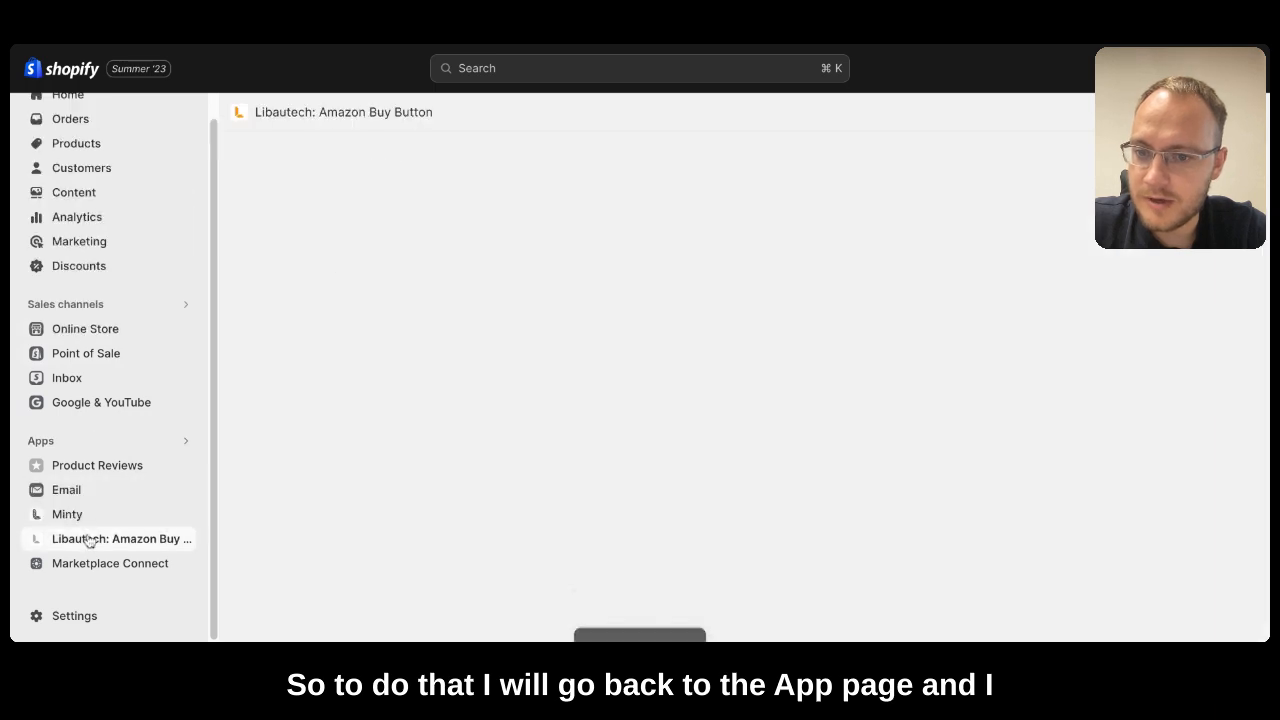
click(121, 538)
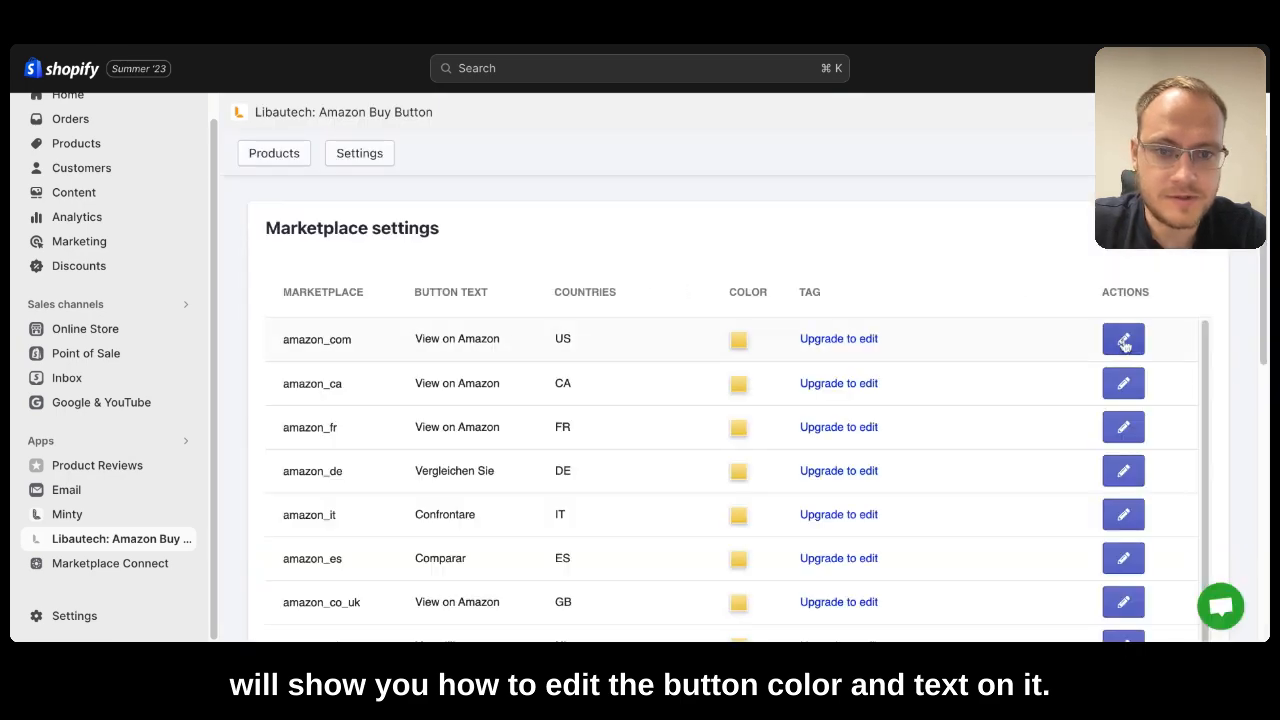
click(1123, 339)
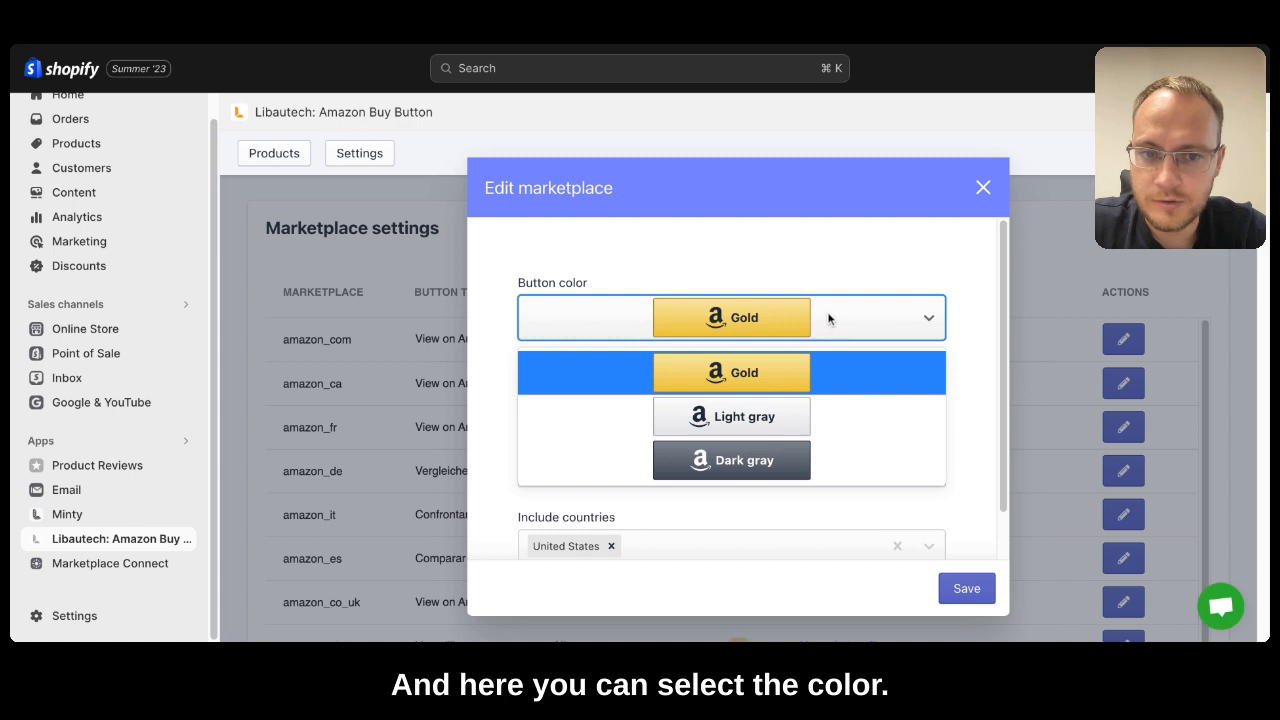
click(731, 372)
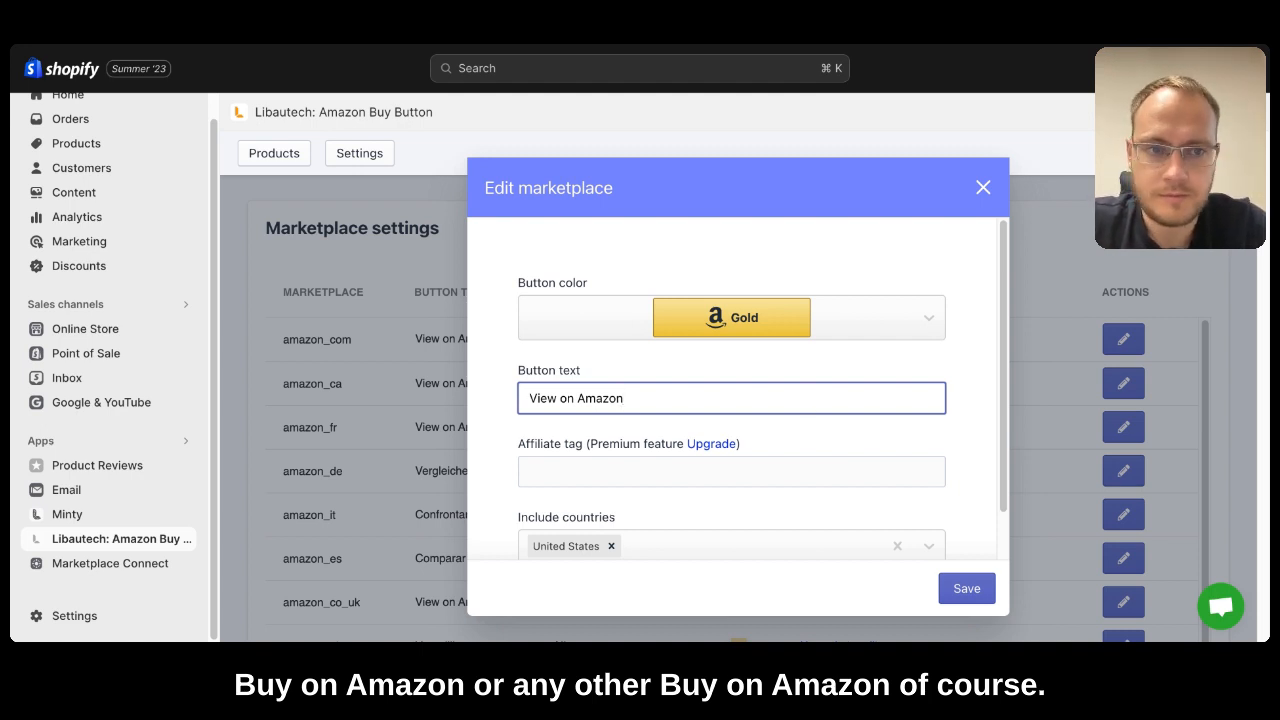
mouse_move(983, 188)
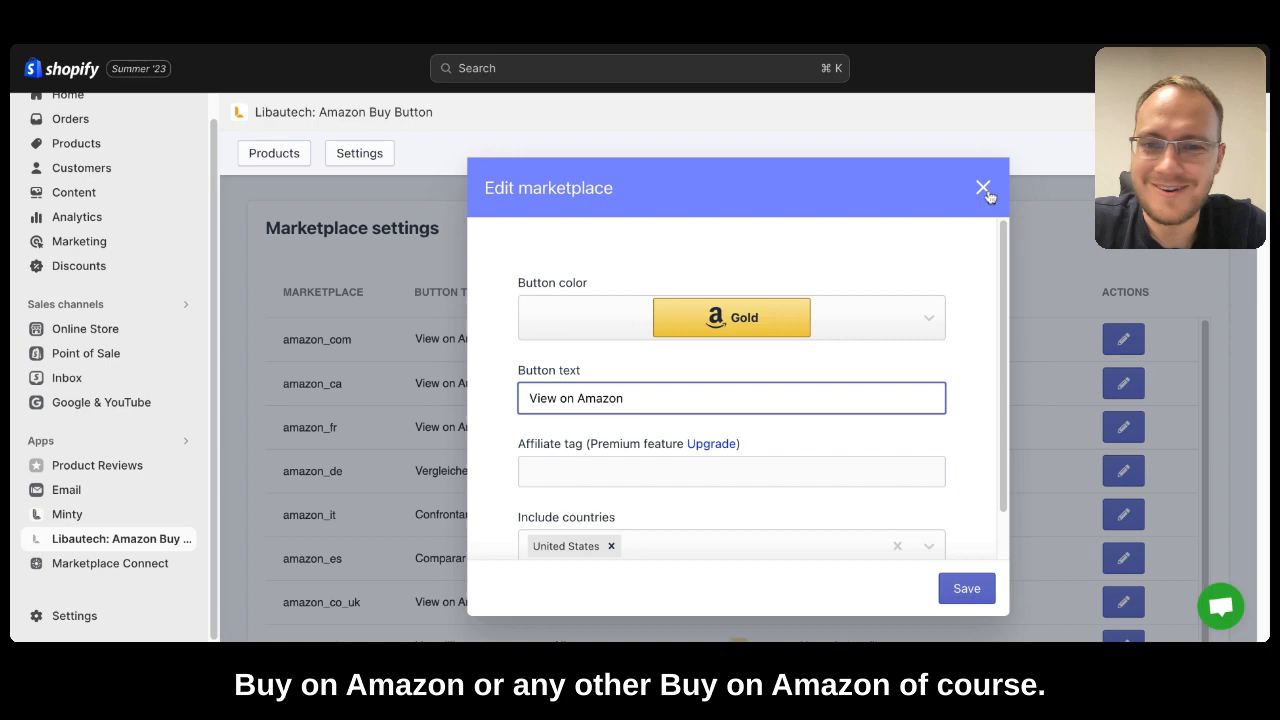
click(983, 187)
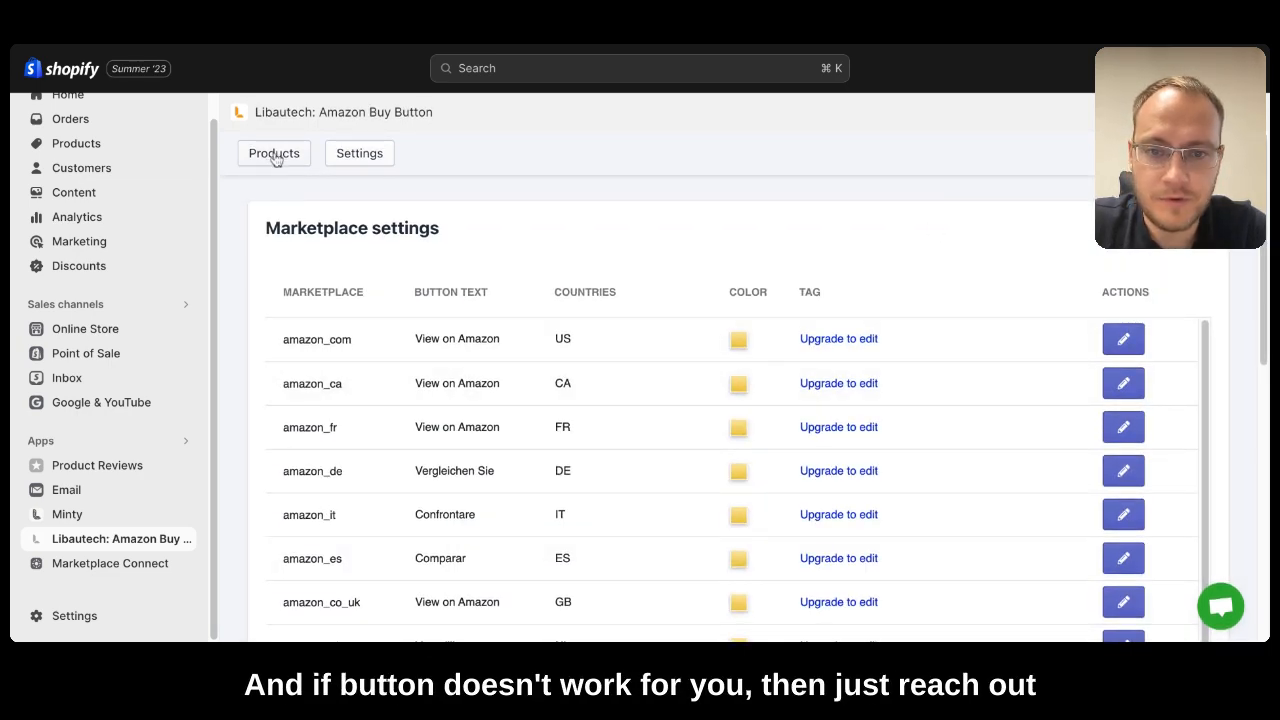
click(273, 153)
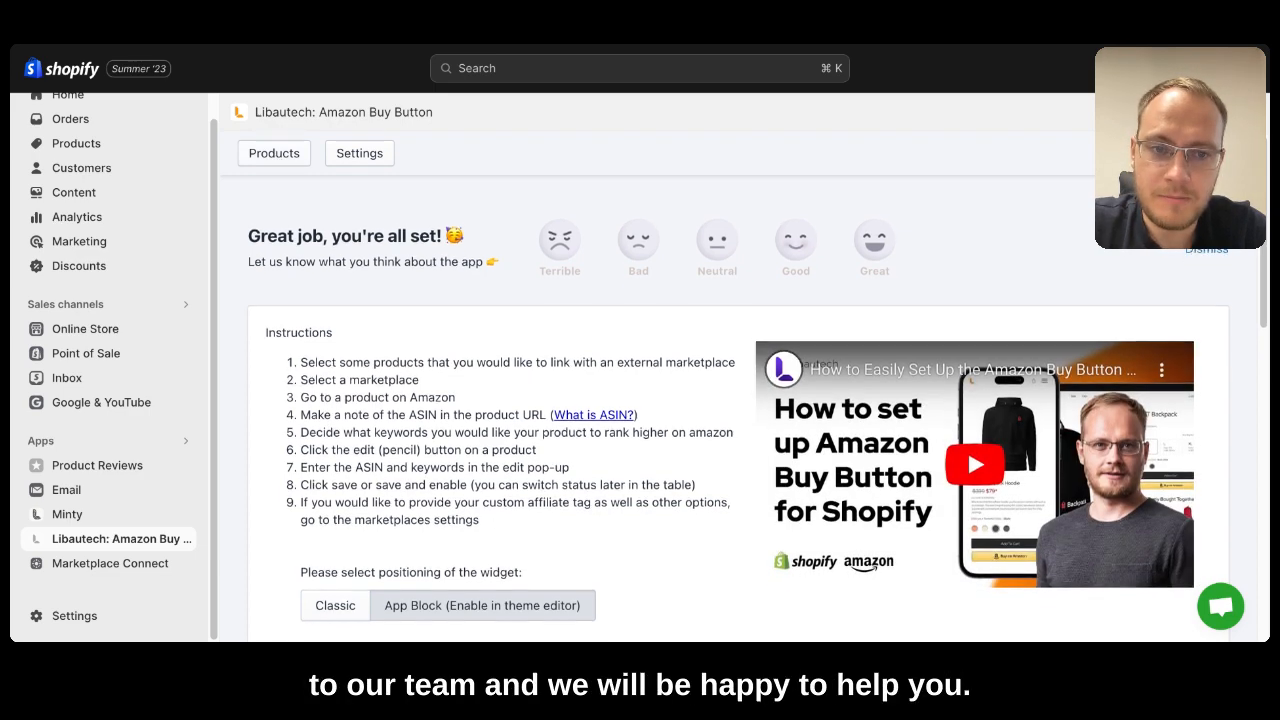
- Scroll the app's Products page to the App Block versus Classic positioning option
scroll(down, 3)
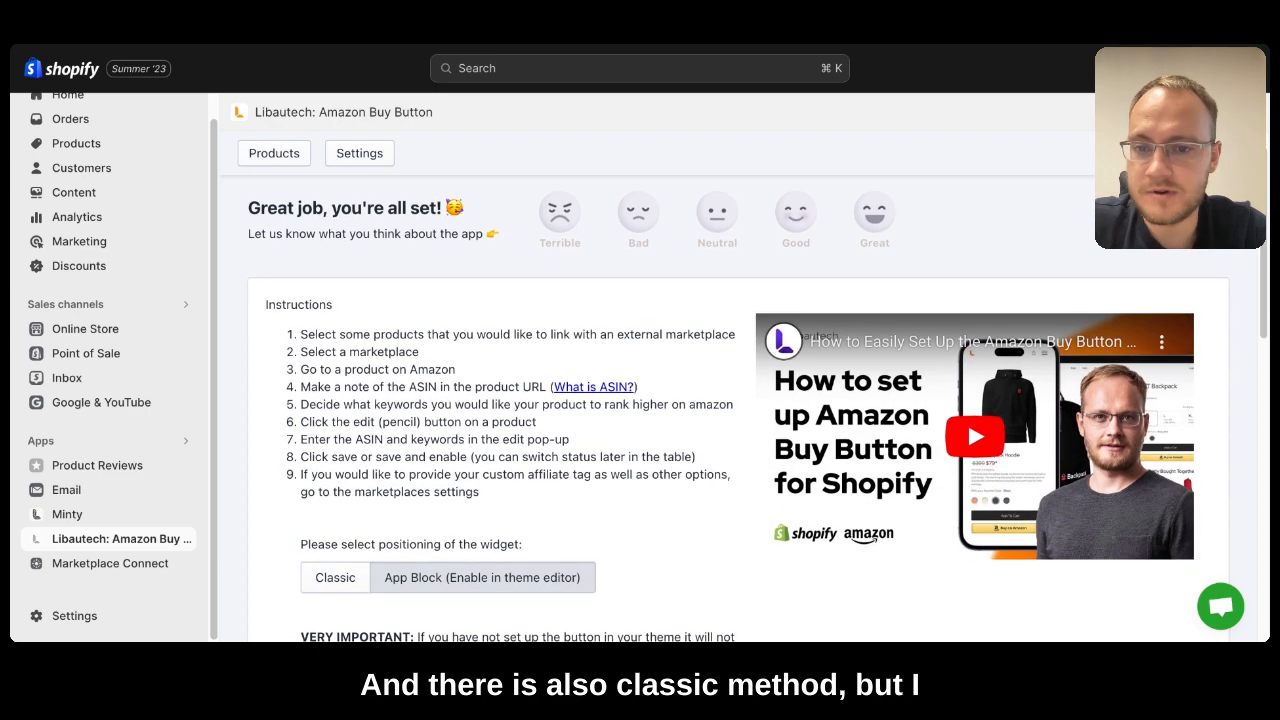
mouse_move(398, 581)
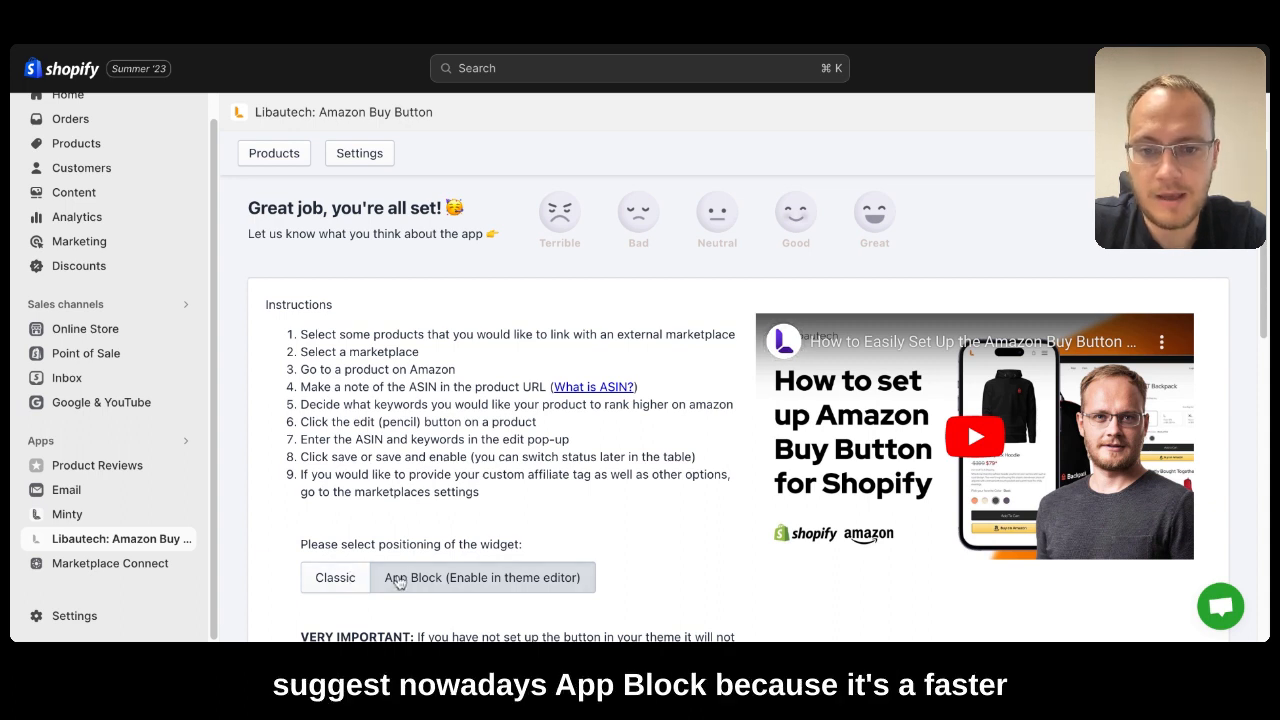